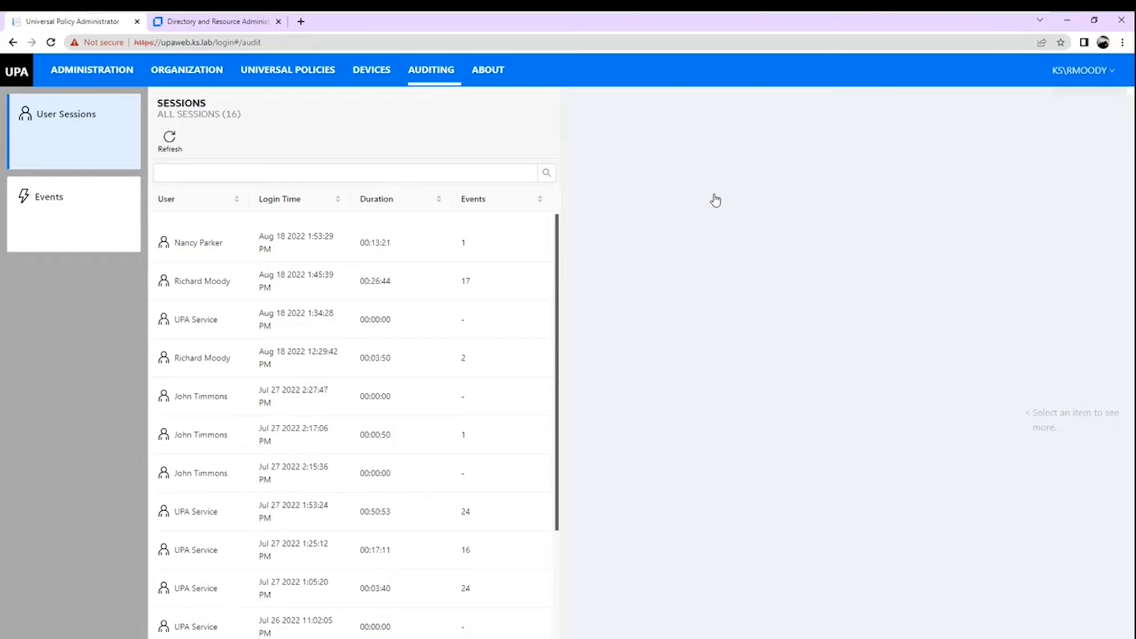
mouse_move(715, 195)
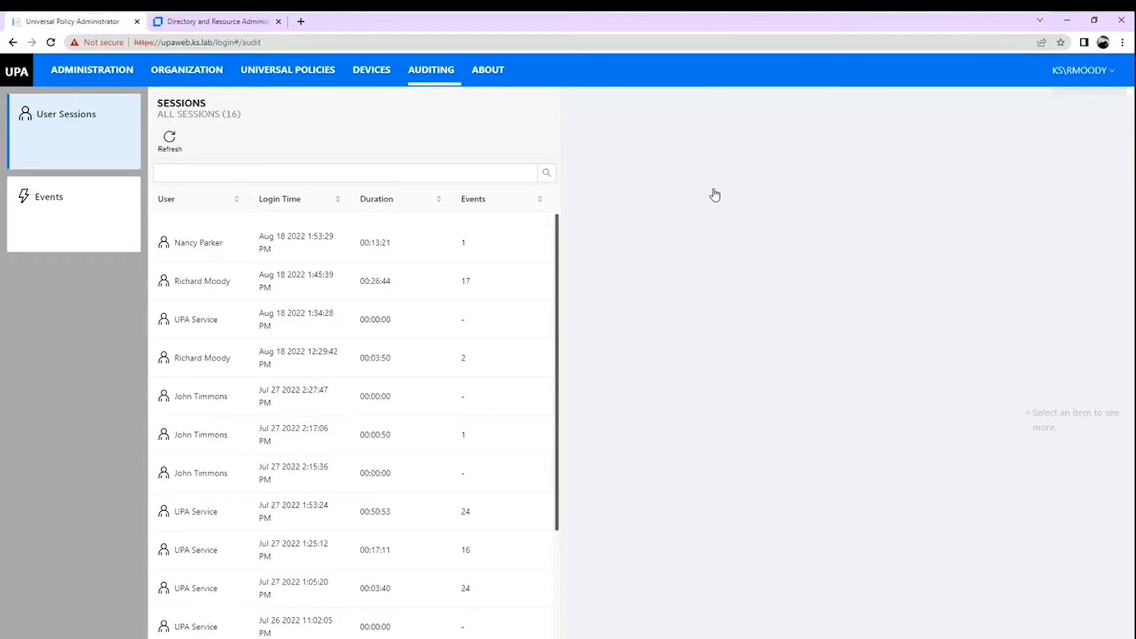
mouse_move(203, 283)
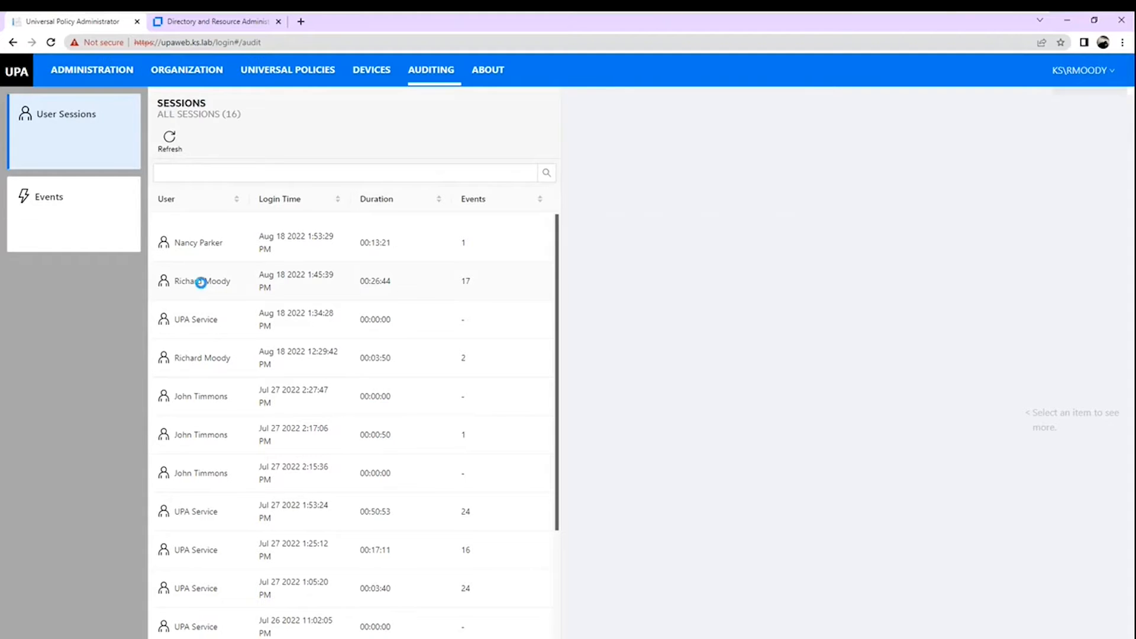
left_click(203, 275)
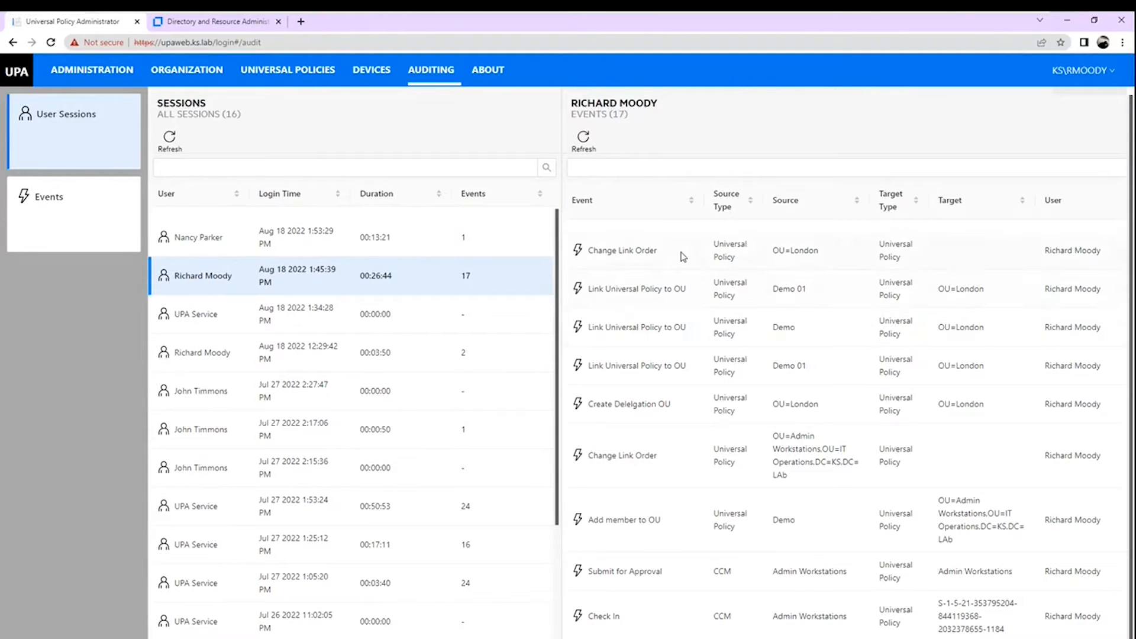
scroll("down", 3)
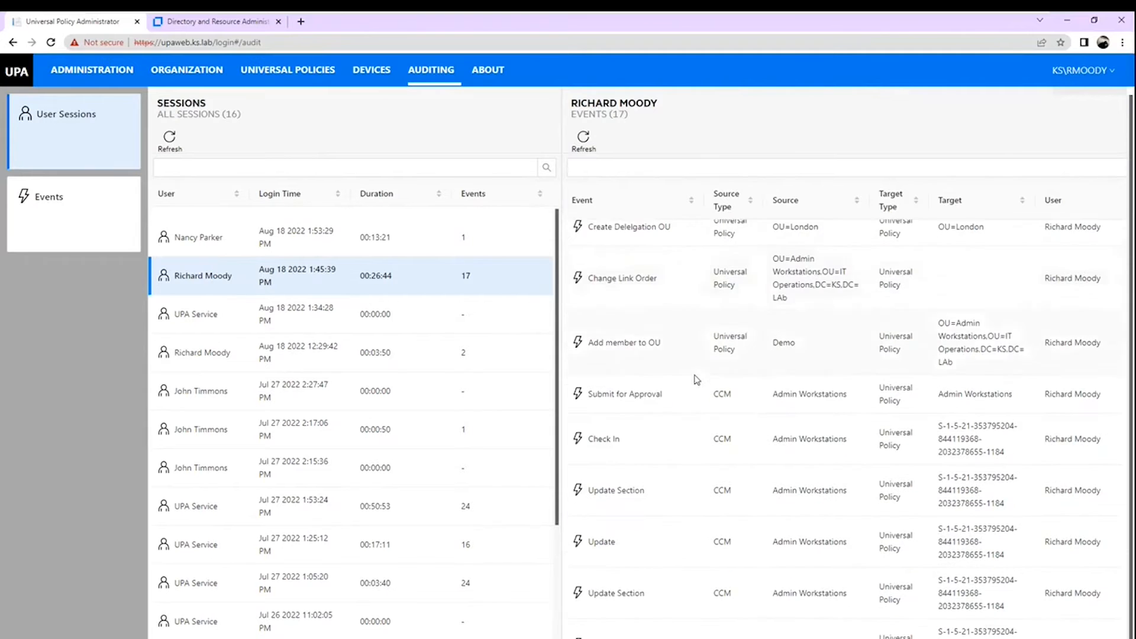
scroll("down", 3)
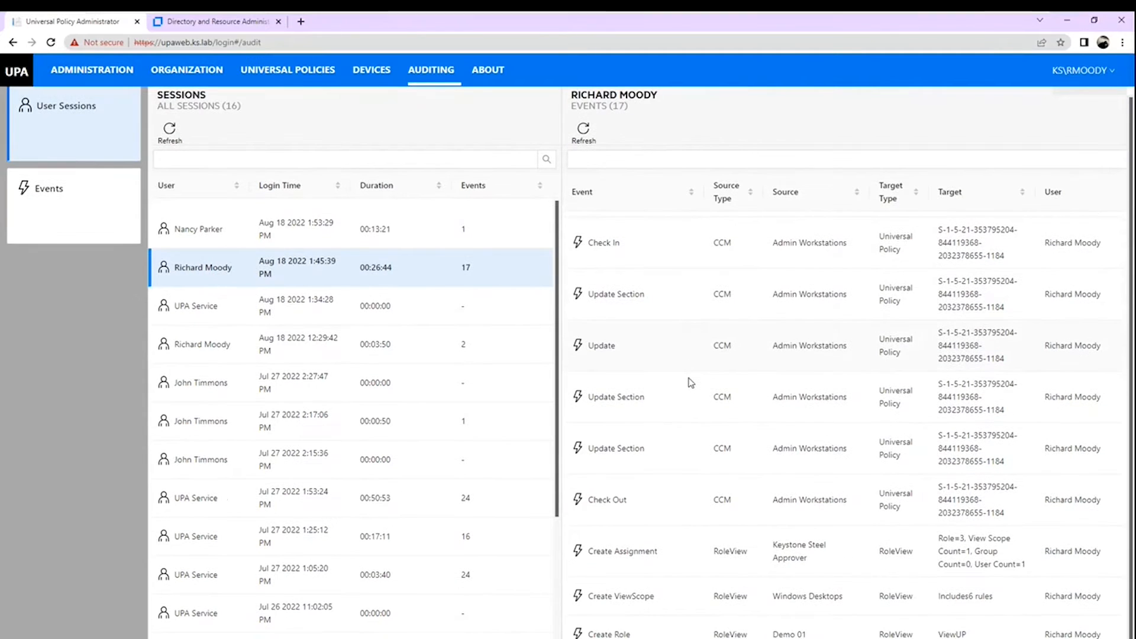
scroll("up", 3)
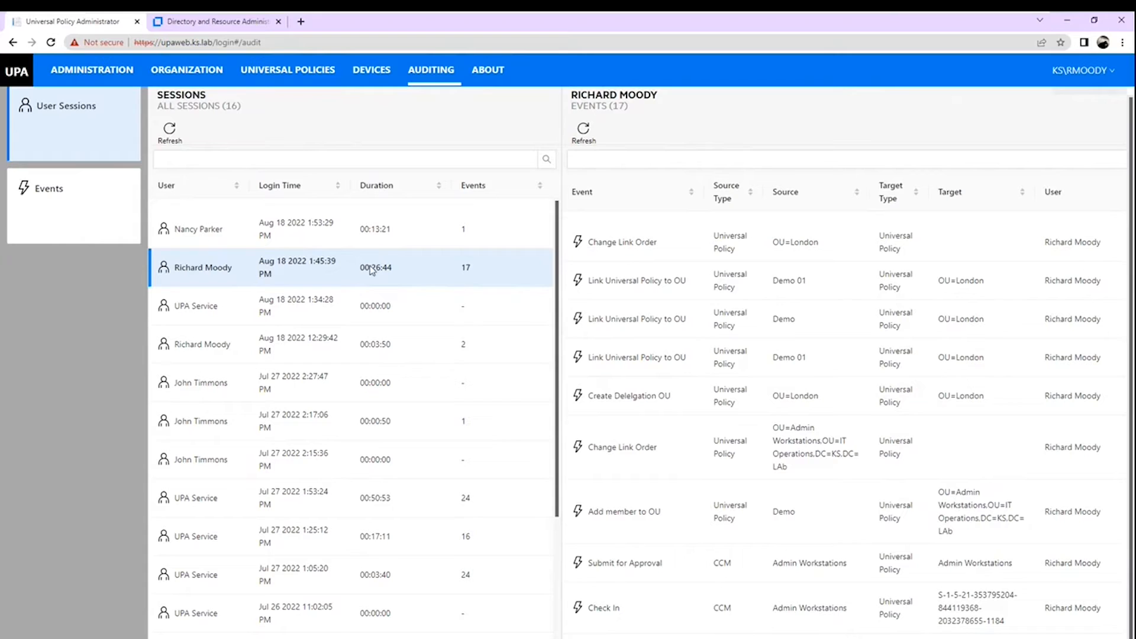
mouse_move(421, 291)
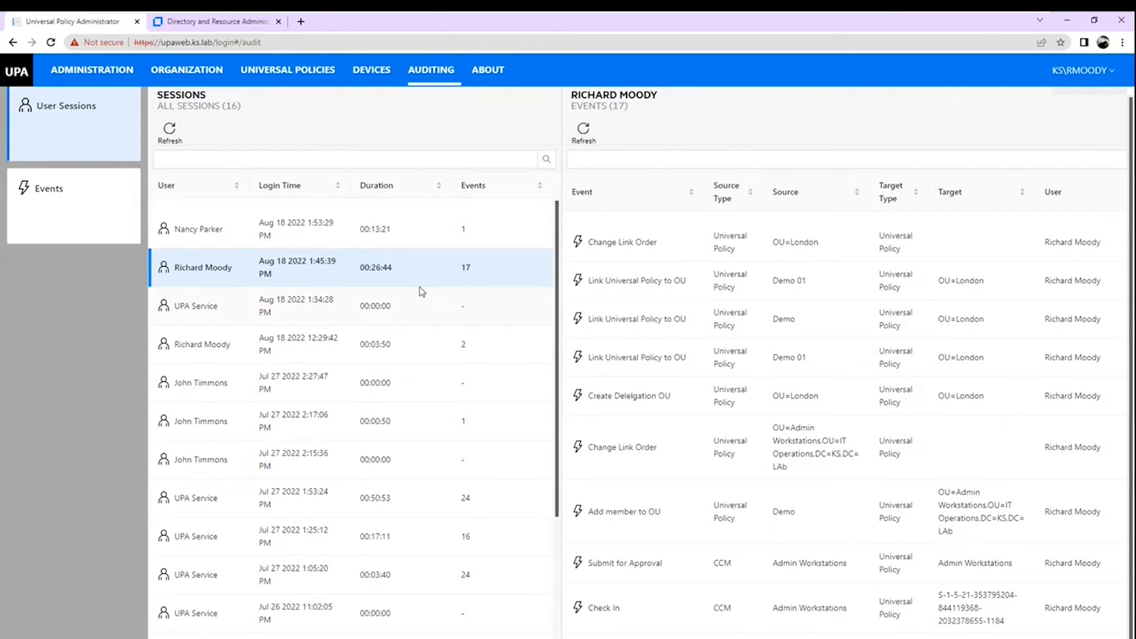
mouse_move(212, 425)
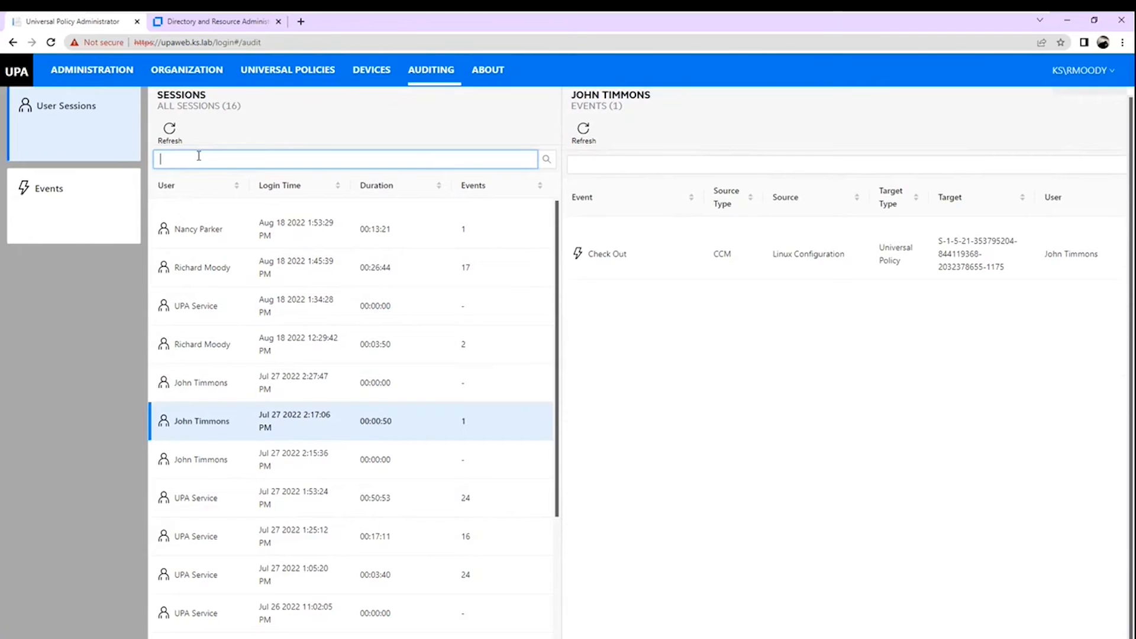
type("John")
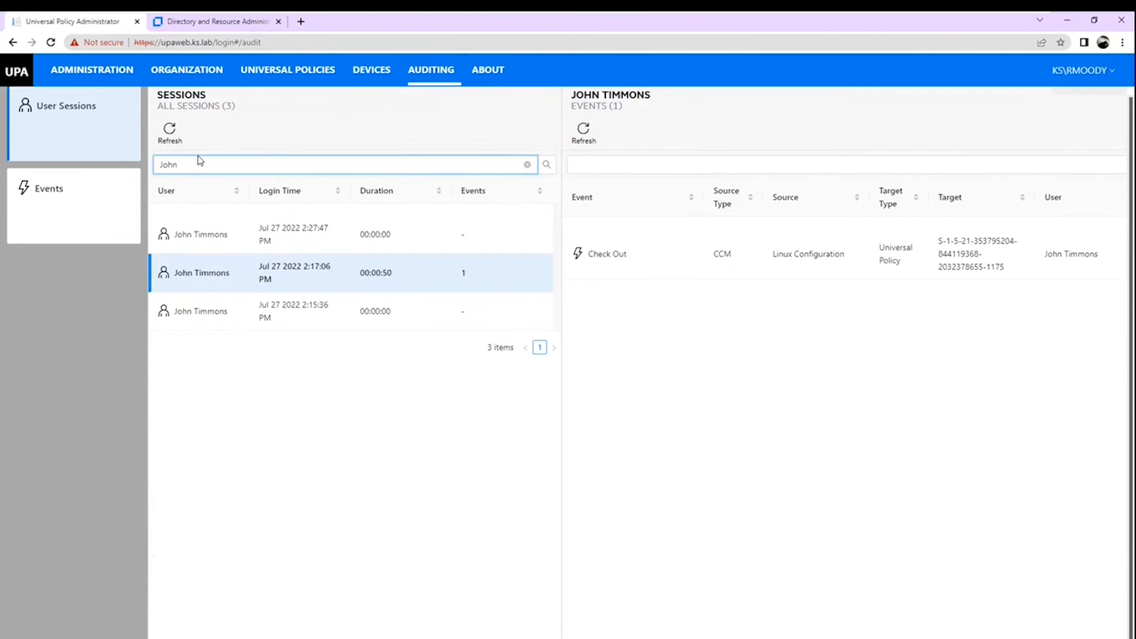
mouse_move(193, 269)
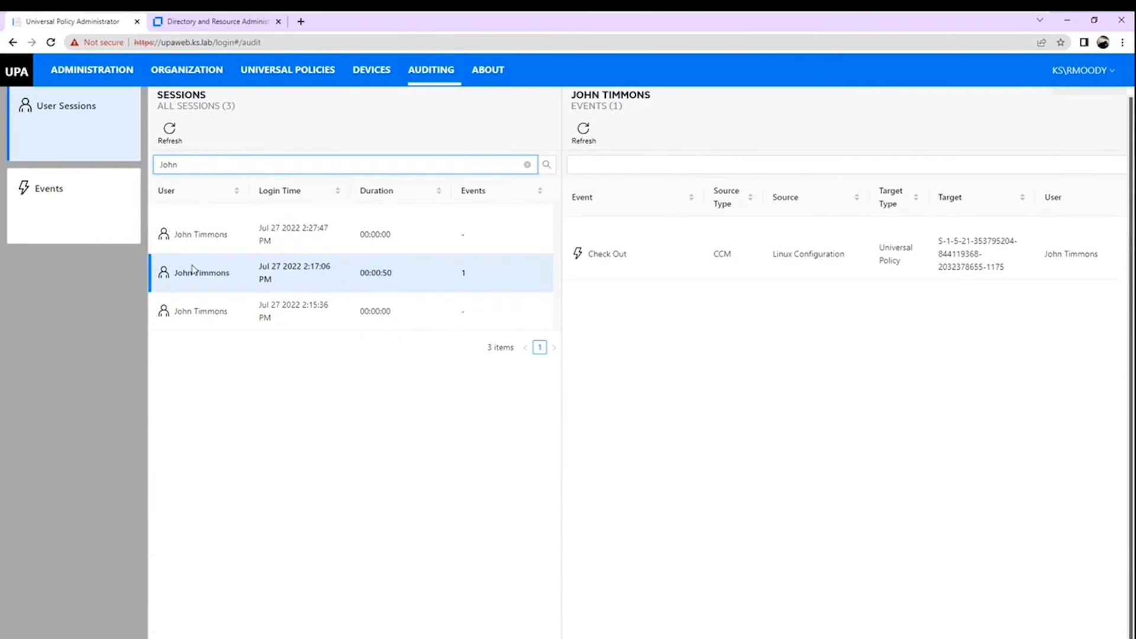
mouse_move(189, 161)
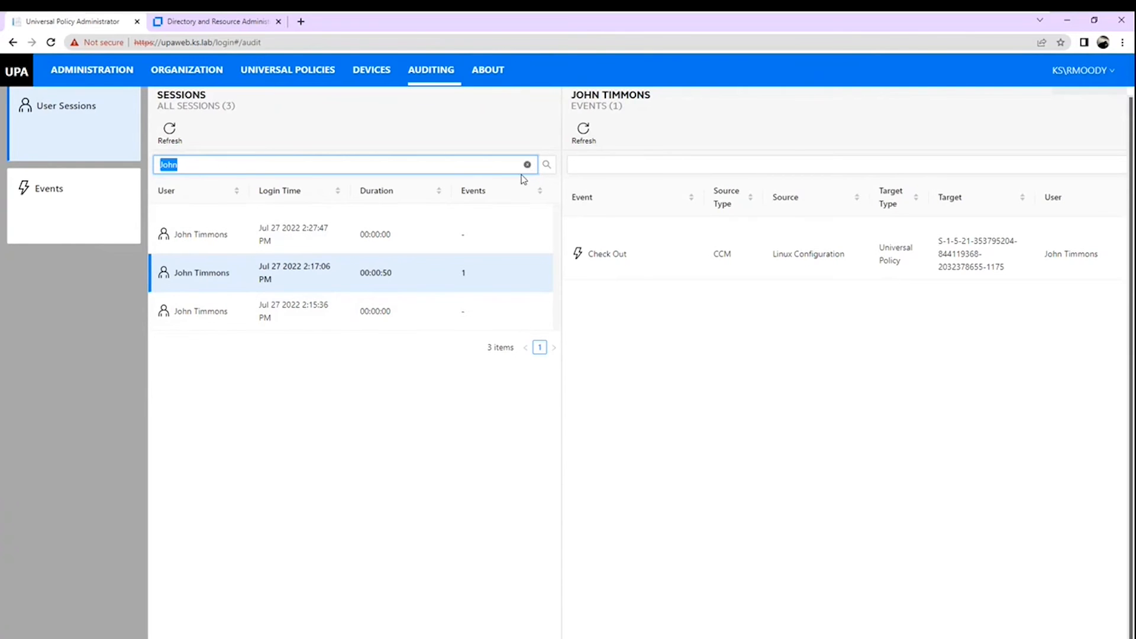
left_click(528, 164)
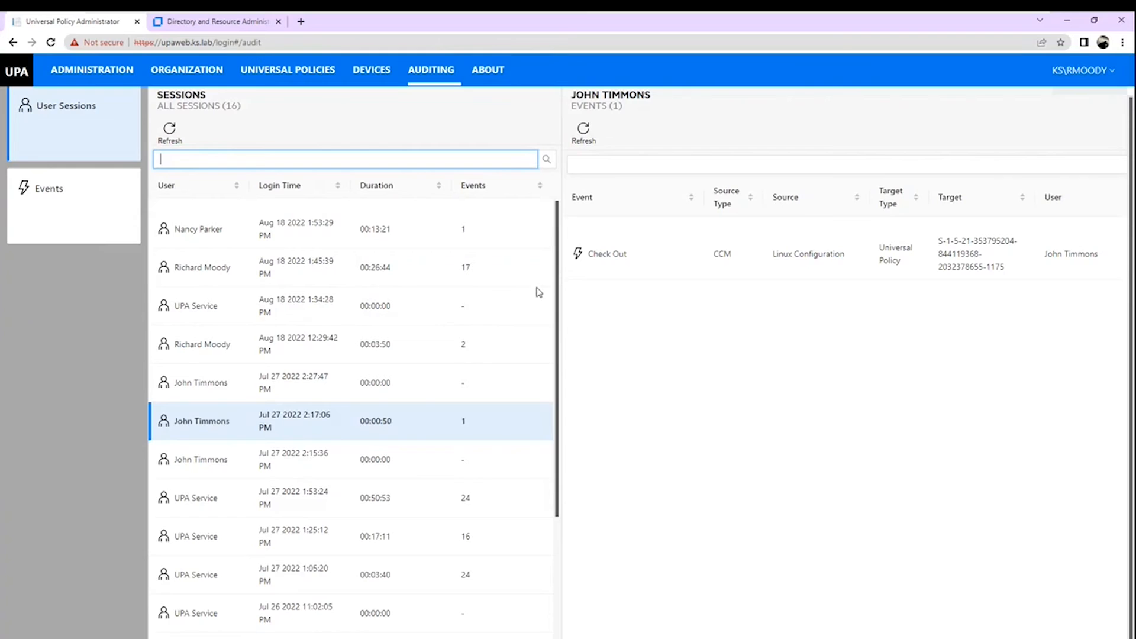
left_click(197, 228)
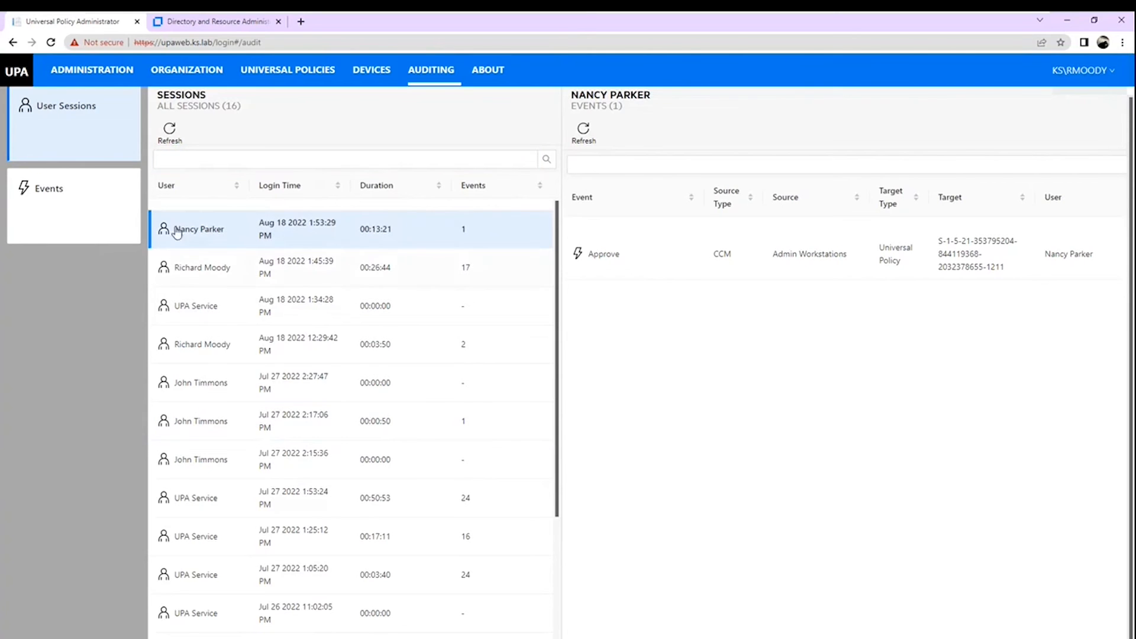
mouse_move(637, 375)
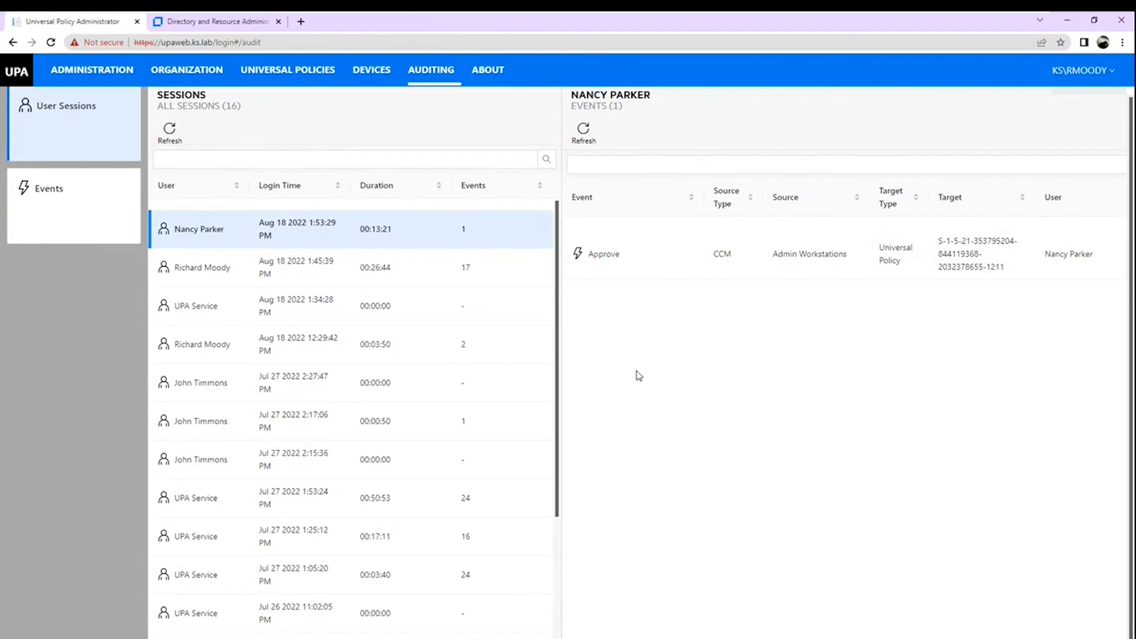
mouse_move(591, 477)
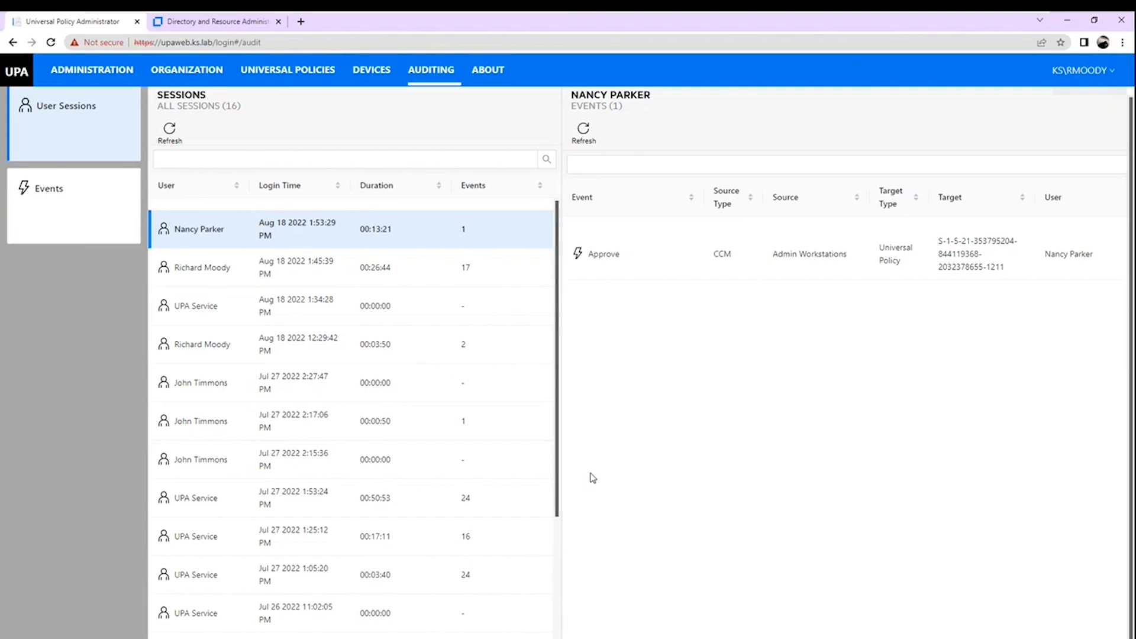
mouse_move(304, 276)
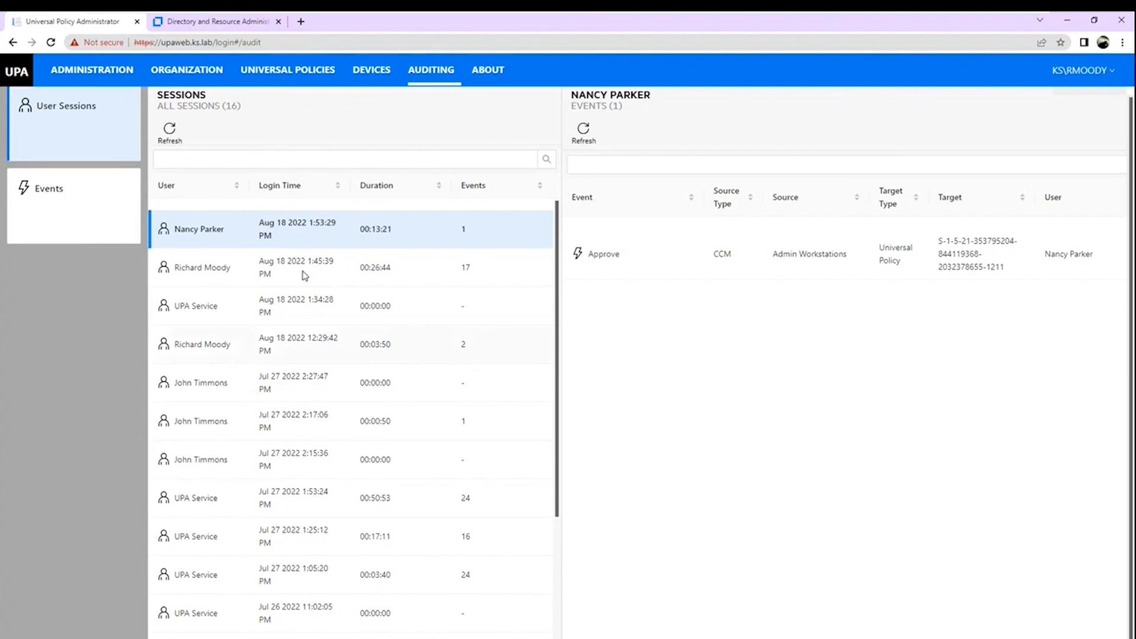
left_click(48, 188)
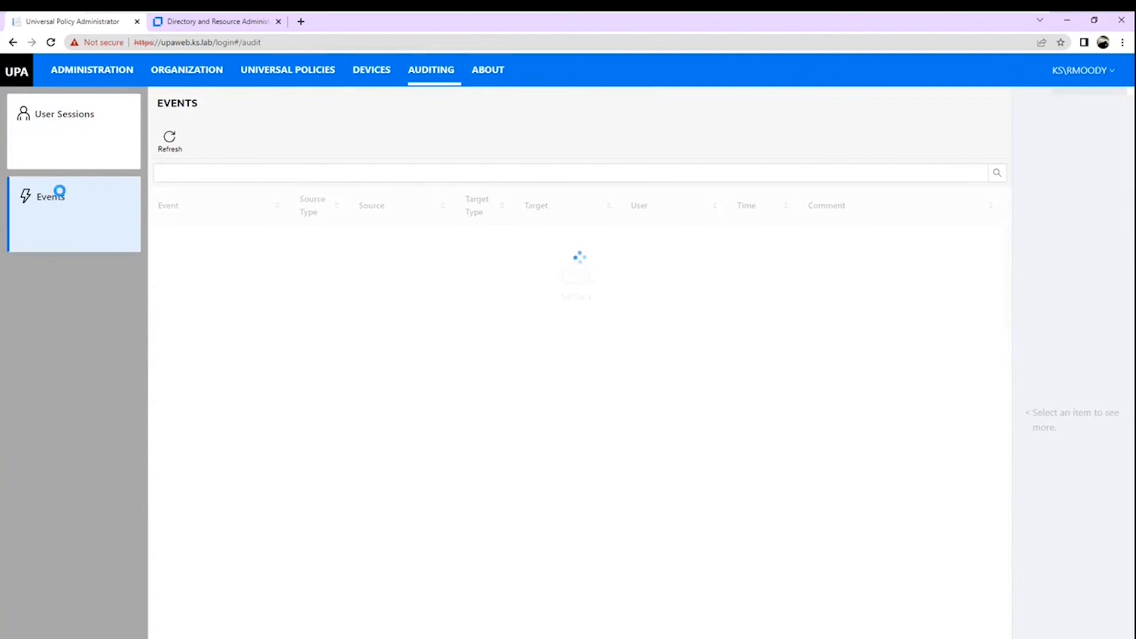